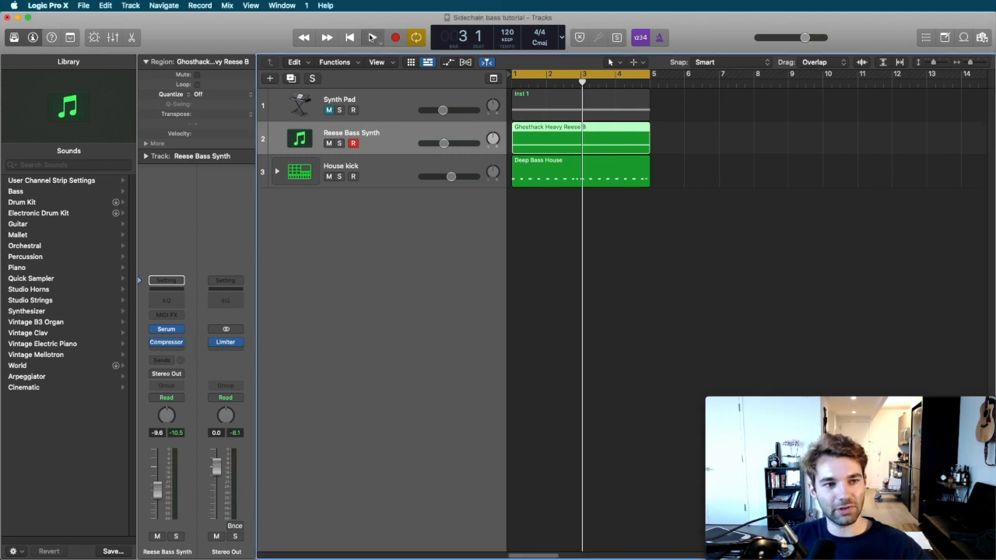
Step: Audition the bass with the kick, then insert a stereo Channel EQ after the Reese Bass compressor
{"action": "left_click", "coordinate": [372, 37]}
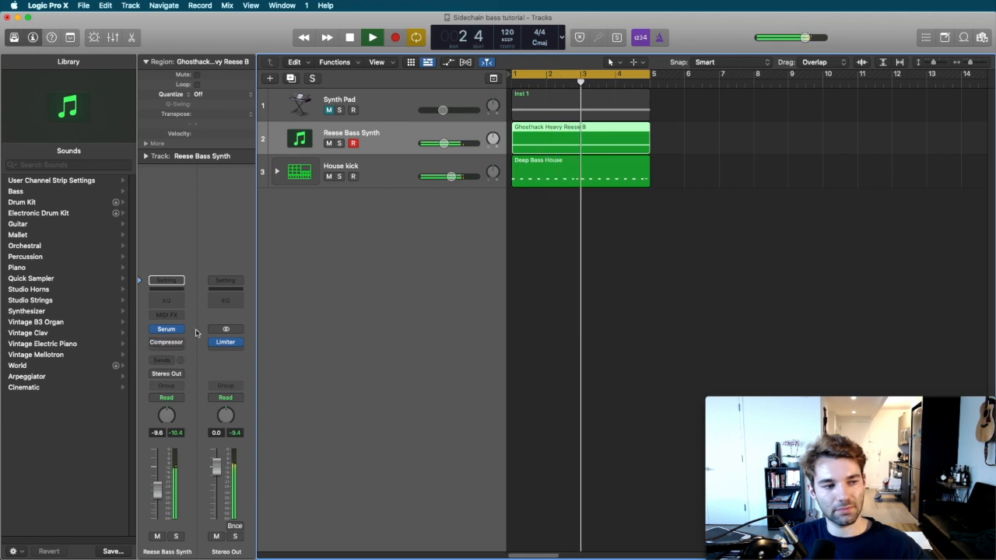
{"action": "left_click", "coordinate": [372, 37]}
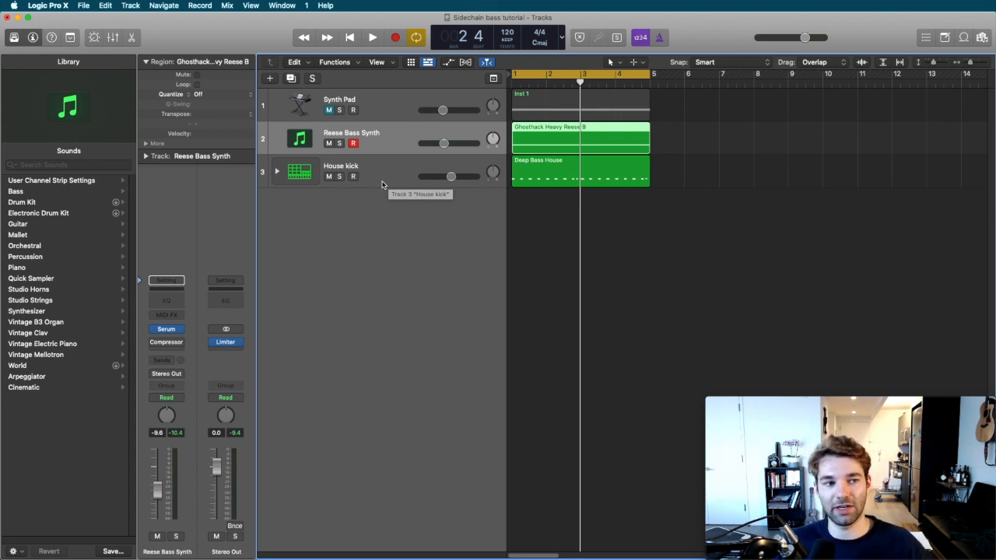
{"action": "left_click", "coordinate": [166, 342]}
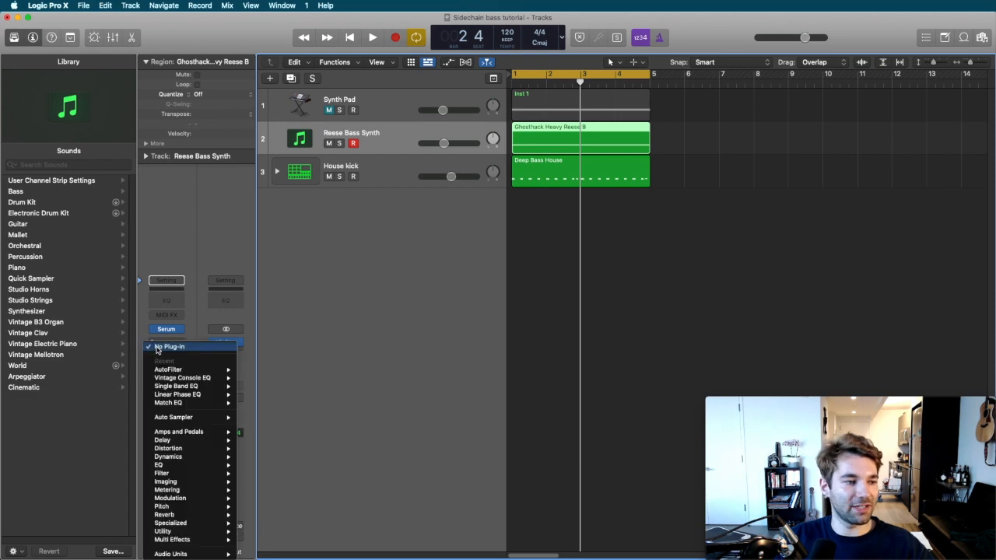
{"action": "mouse_move", "coordinate": [161, 464]}
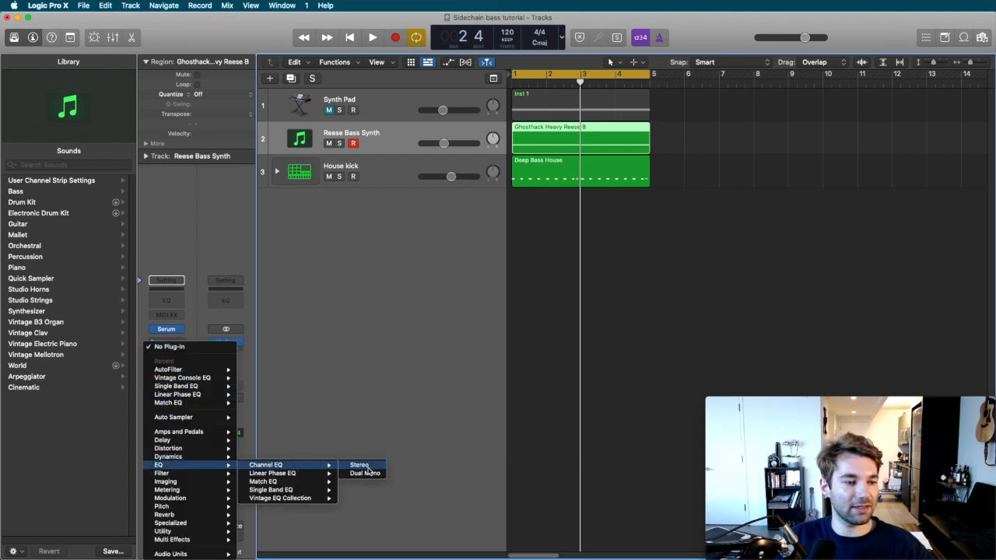
{"action": "left_click", "coordinate": [358, 464]}
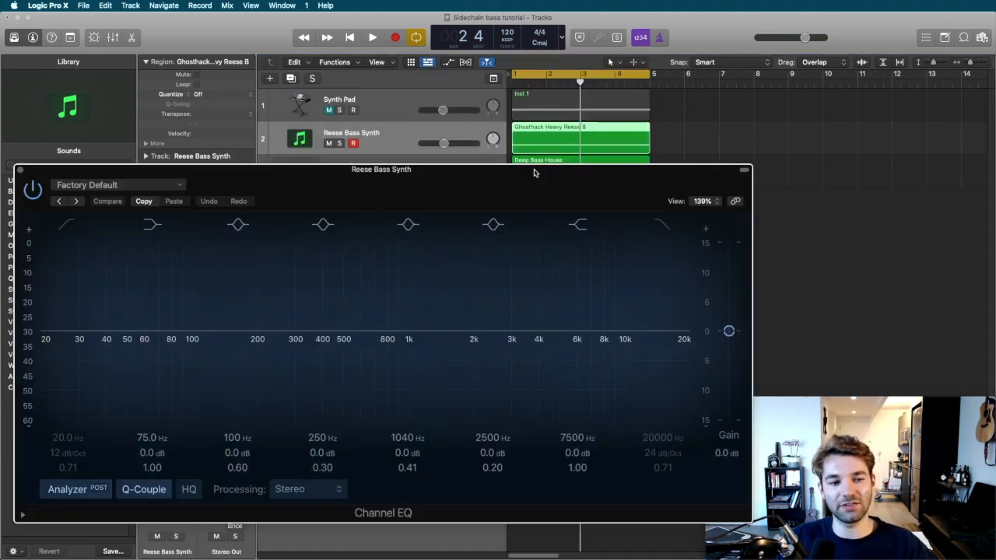
{"action": "left_click_drag", "start_coordinate": [381, 169], "coordinate": [293, 140]}
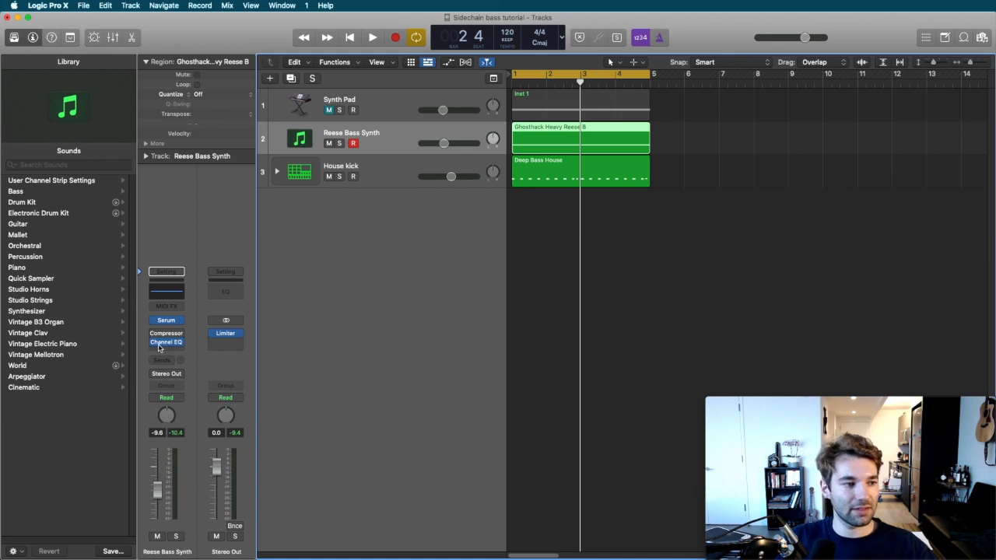
Step: Swap the Channel EQ slot for AutoFilter and move its editor window lower
{"action": "left_click", "coordinate": [166, 342]}
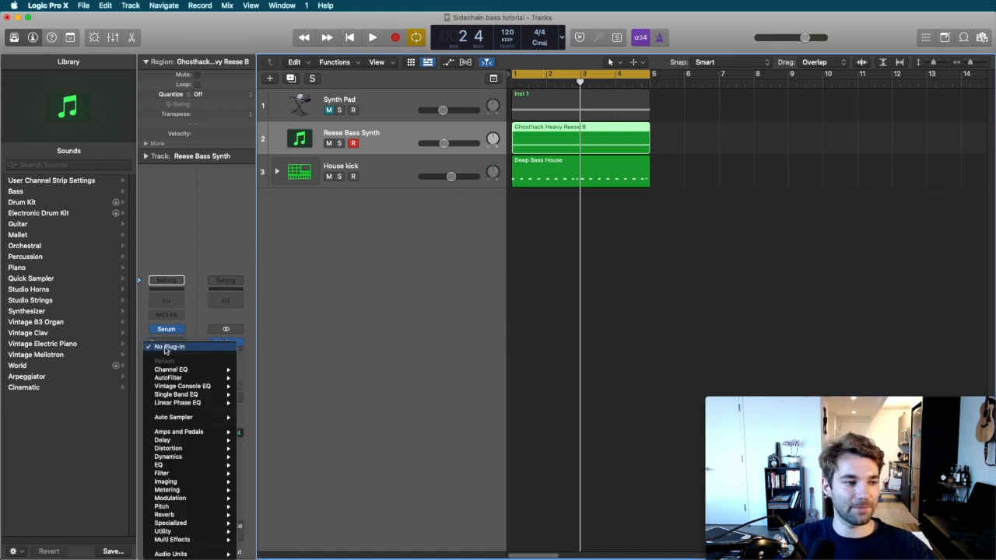
{"action": "mouse_move", "coordinate": [161, 473]}
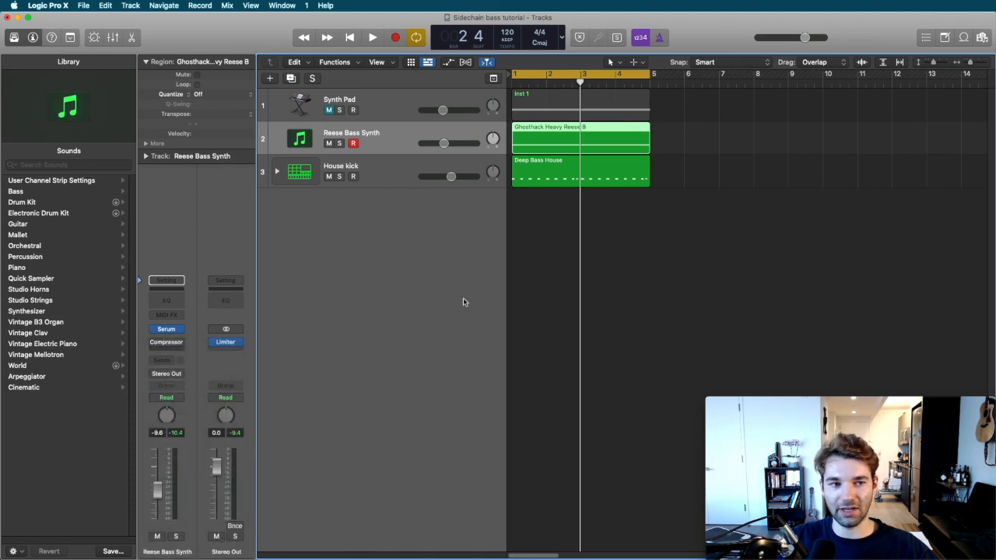
{"action": "left_click", "coordinate": [166, 343]}
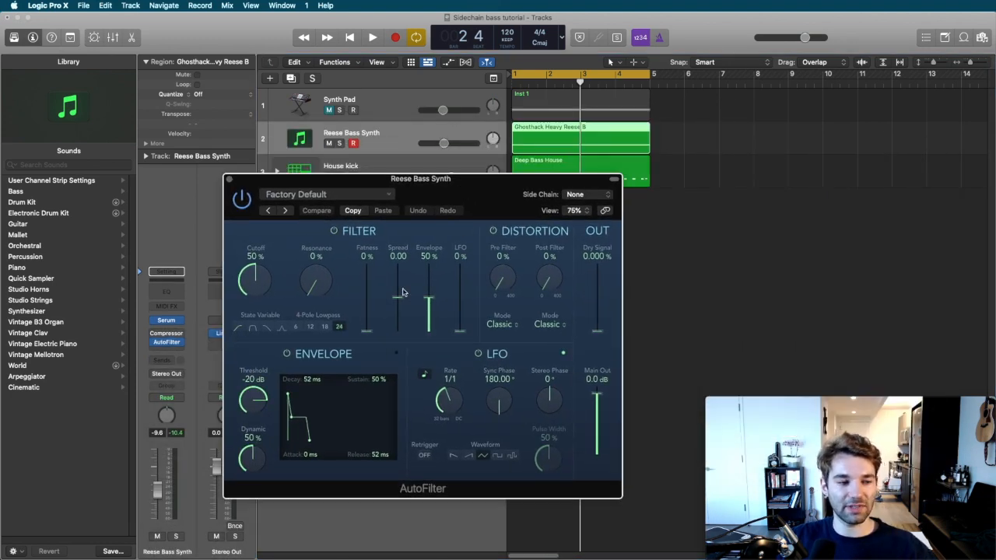
{"action": "left_click_drag", "start_coordinate": [420, 178], "coordinate": [446, 176]}
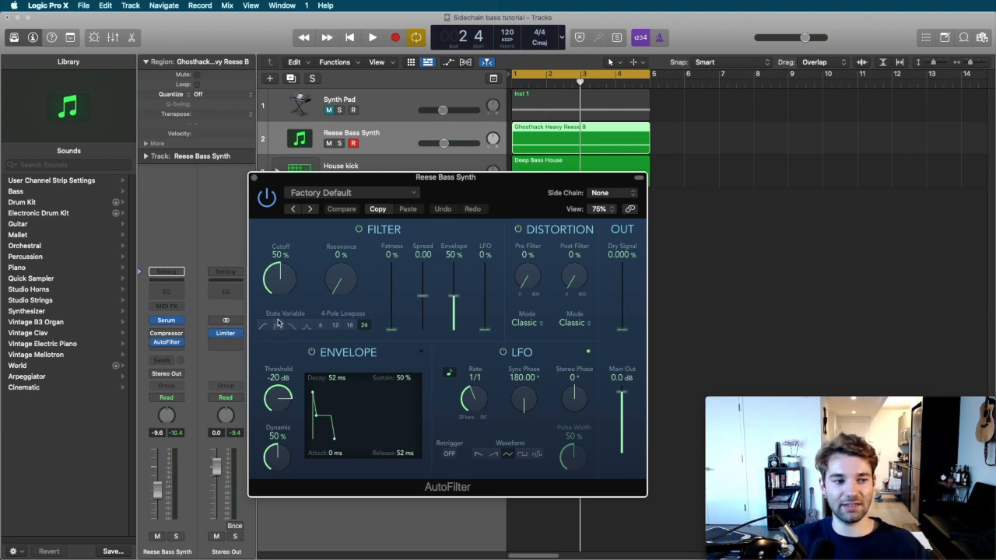
{"action": "mouse_move", "coordinate": [308, 334]}
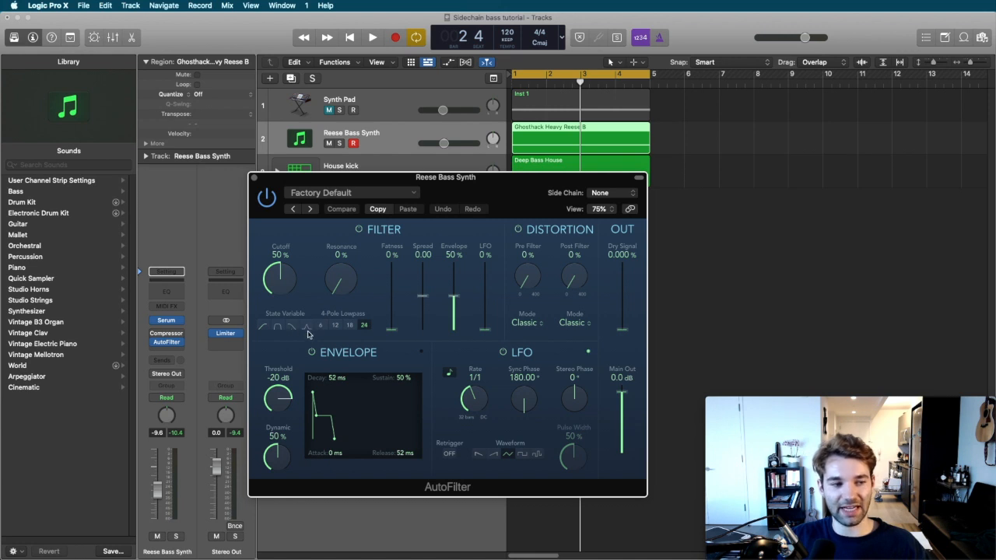
{"action": "mouse_move", "coordinate": [223, 252]}
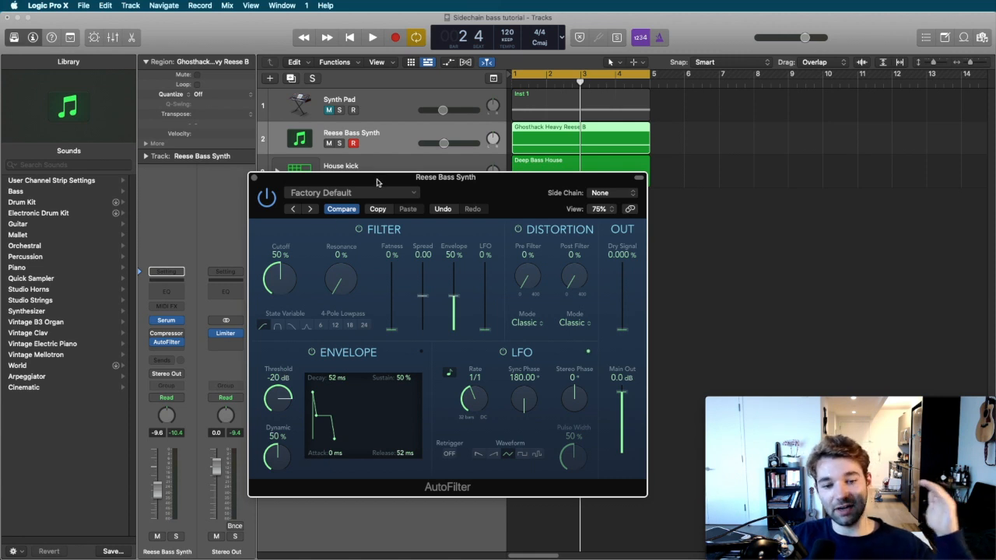
{"action": "left_click_drag", "start_coordinate": [446, 177], "coordinate": [479, 170]}
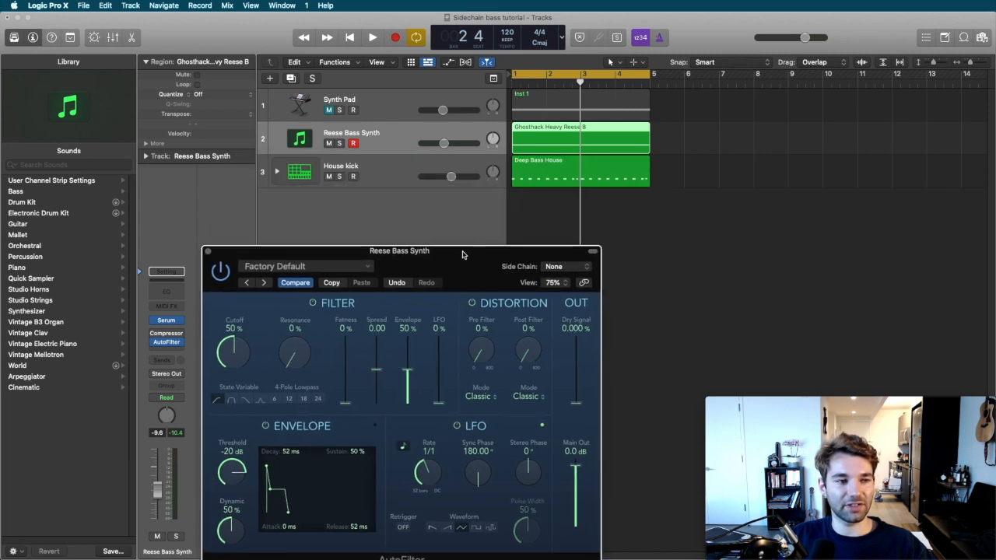
Step: Select the House kick and view its spectrum in the Channel EQ Analyzer during playback
{"action": "left_click", "coordinate": [340, 171]}
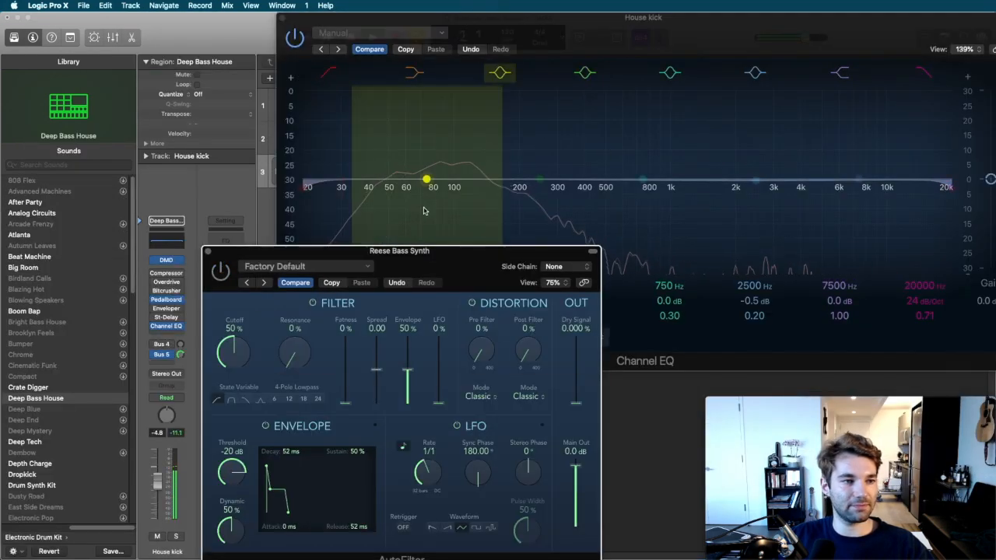
{"action": "left_click_drag", "start_coordinate": [399, 250], "coordinate": [379, 301]}
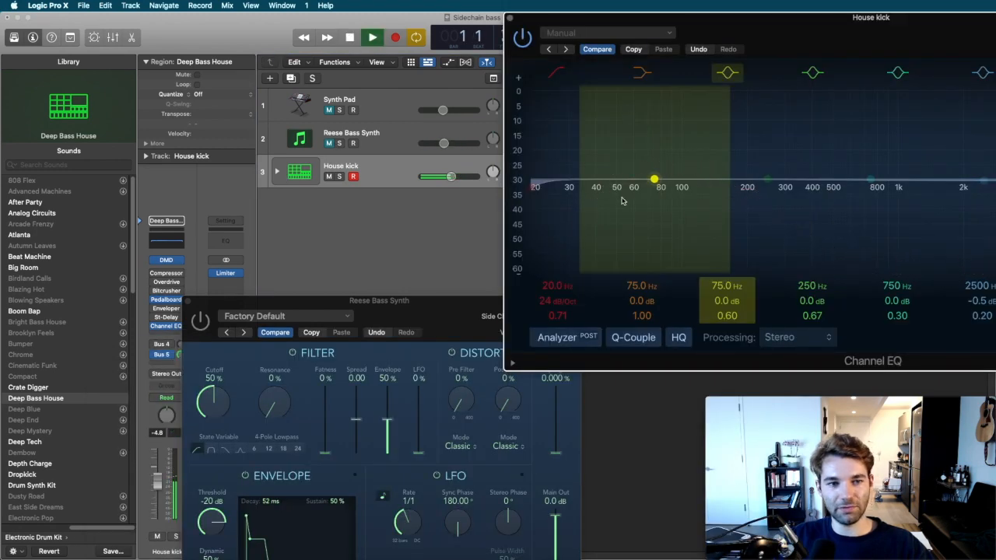
{"action": "left_click", "coordinate": [372, 36]}
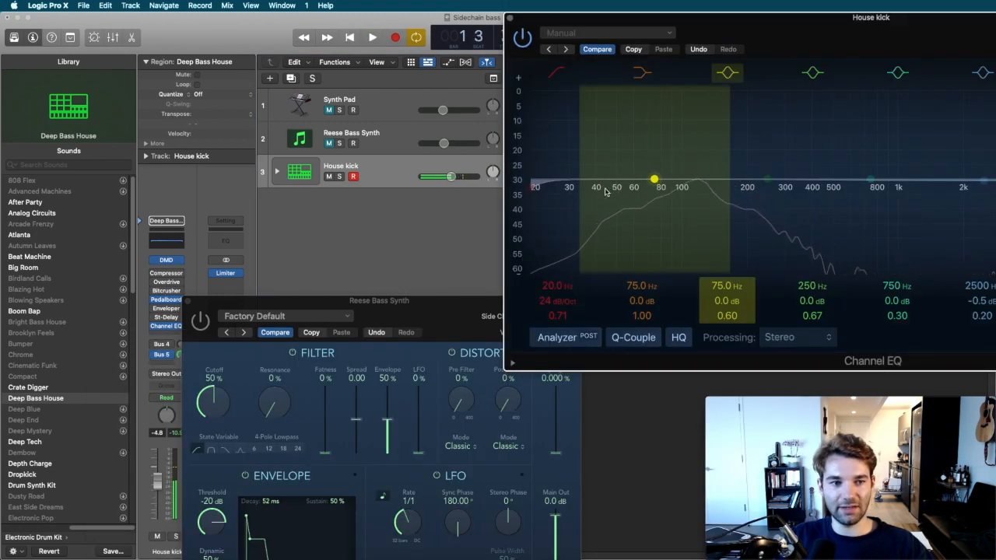
{"action": "left_click", "coordinate": [372, 37]}
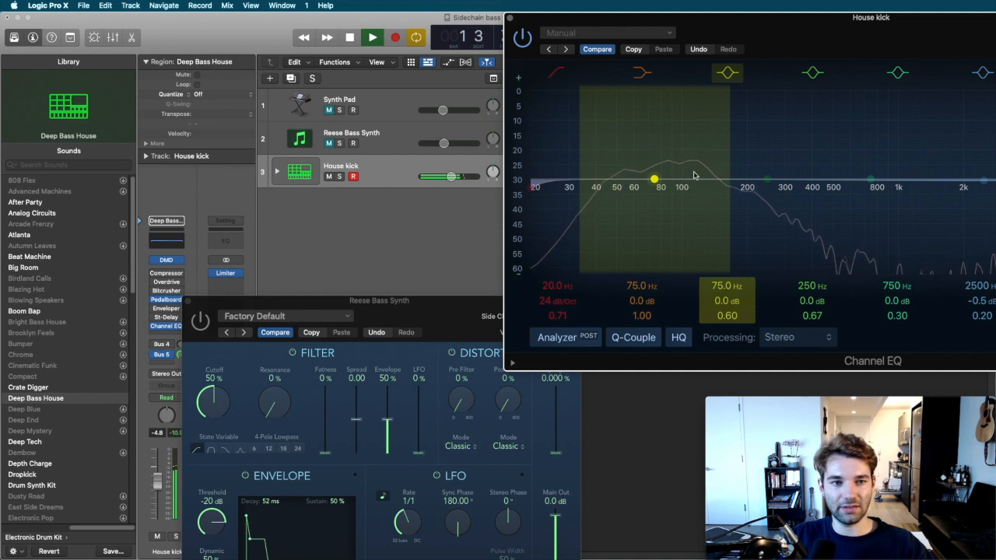
{"action": "left_click_drag", "start_coordinate": [654, 179], "coordinate": [694, 180]}
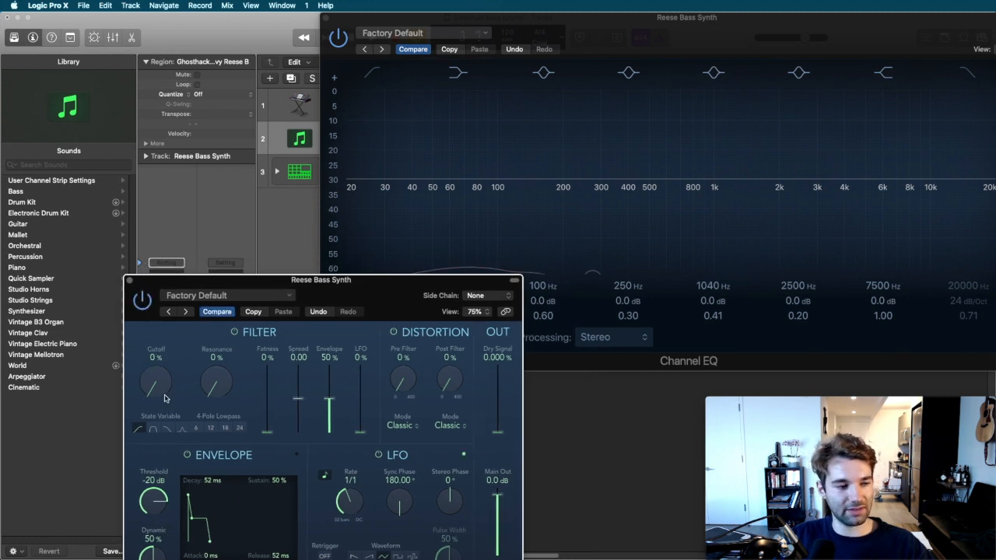
Step: Drag the AutoFilter Cutoff knob up from 0% and fine-tune it to 29%
{"action": "left_click_drag", "start_coordinate": [156, 381], "coordinate": [159, 369]}
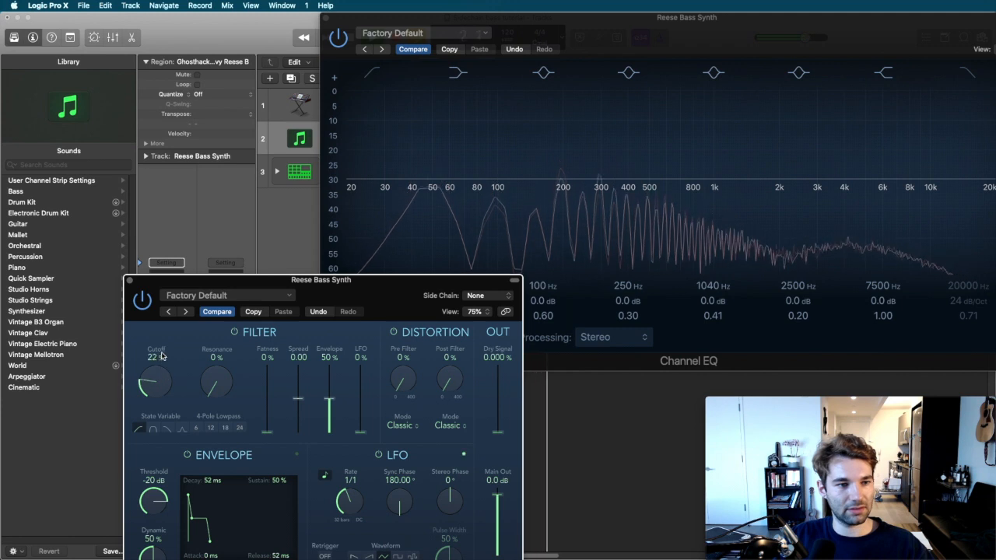
{"action": "left_click_drag", "start_coordinate": [154, 381], "coordinate": [160, 366]}
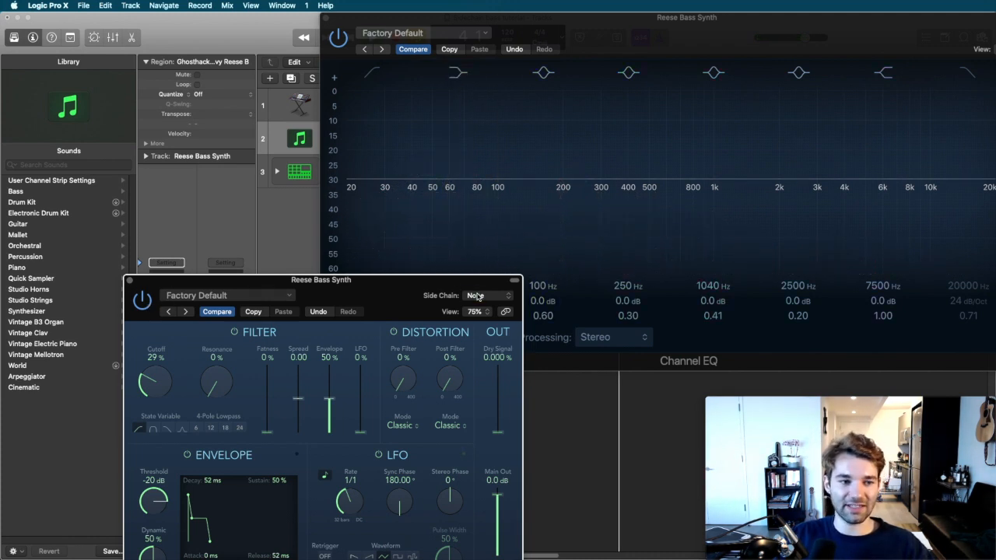
Step: Set the AutoFilter side chain to Bus 5 (House kick) and check the kick's Bus 5 send
{"action": "left_click", "coordinate": [486, 296]}
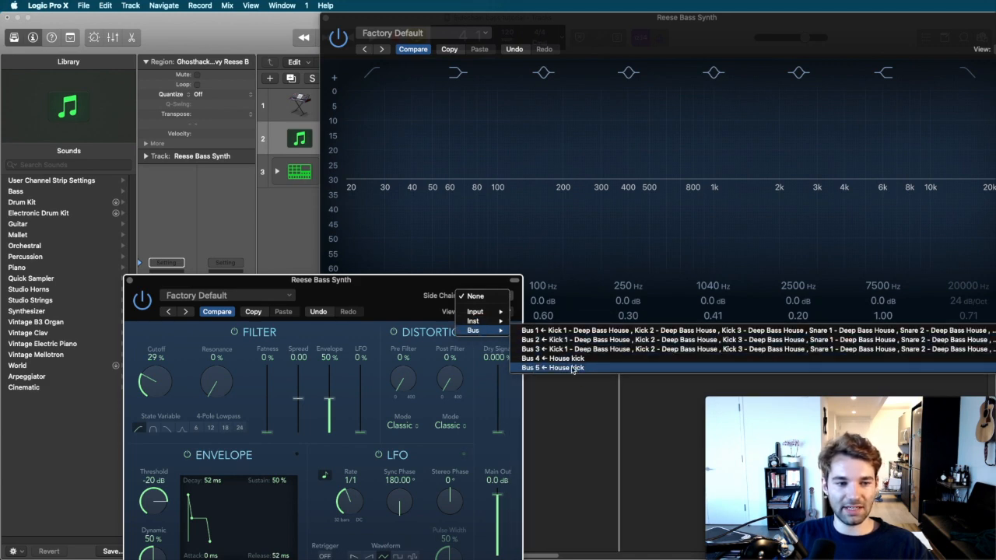
{"action": "left_click", "coordinate": [555, 368]}
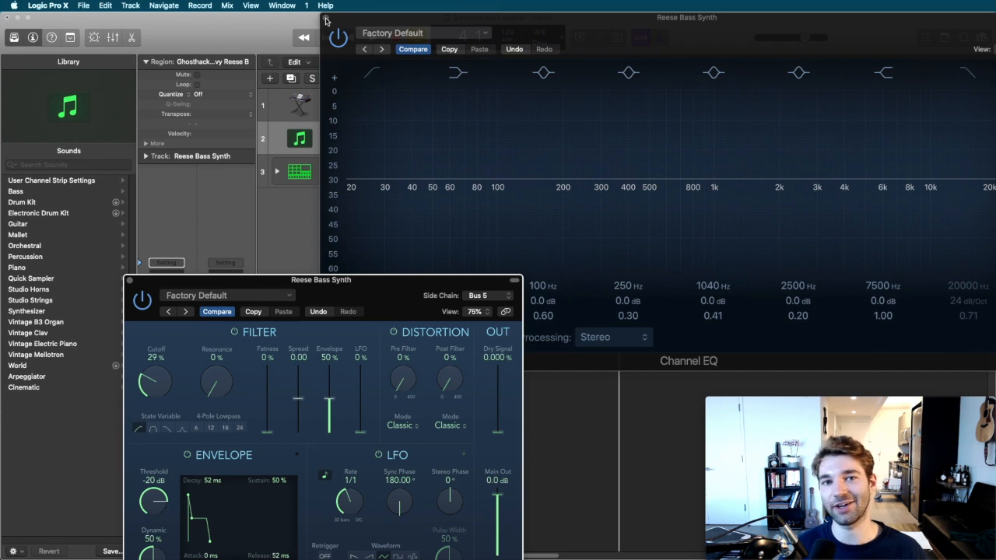
{"action": "mouse_move", "coordinate": [174, 303]}
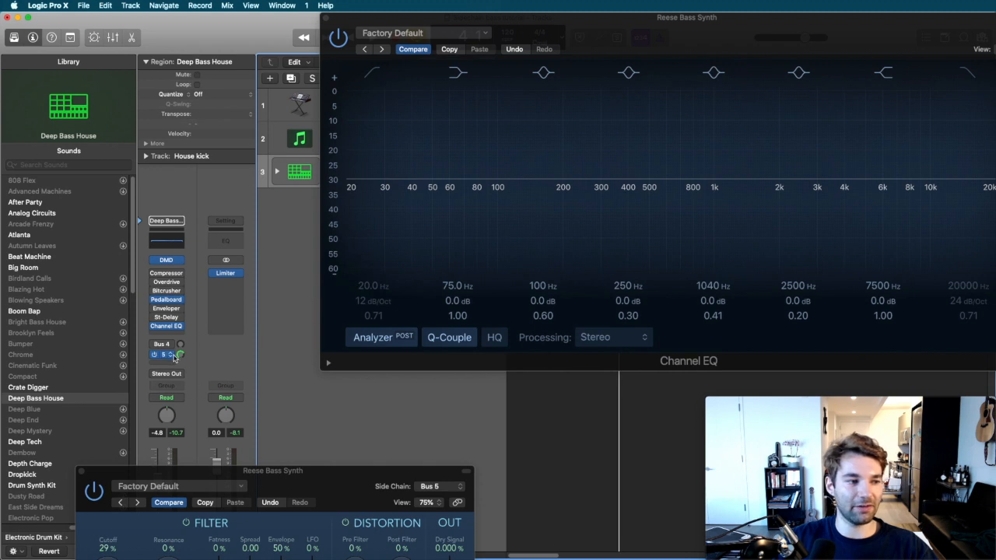
{"action": "left_click", "coordinate": [166, 354]}
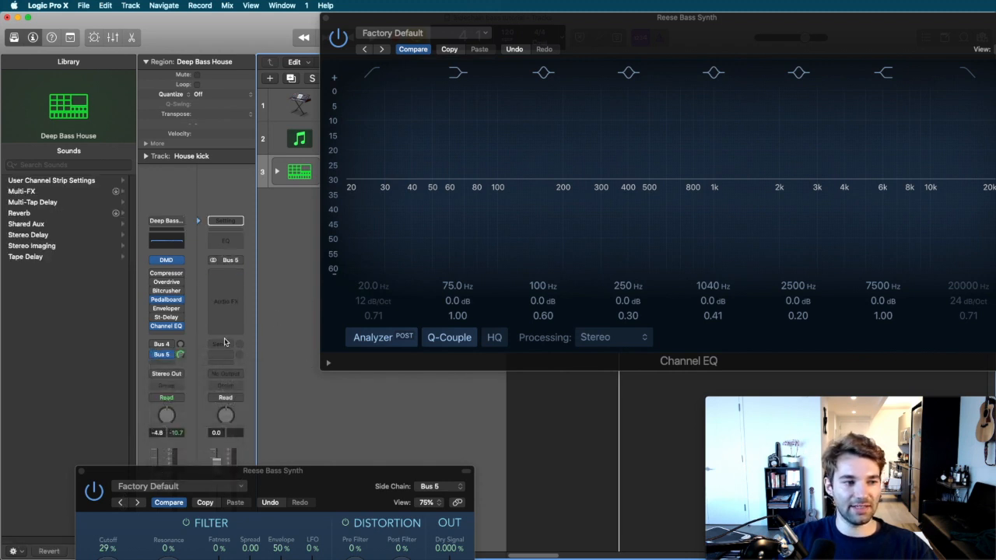
{"action": "left_click_drag", "start_coordinate": [272, 470], "coordinate": [348, 173]}
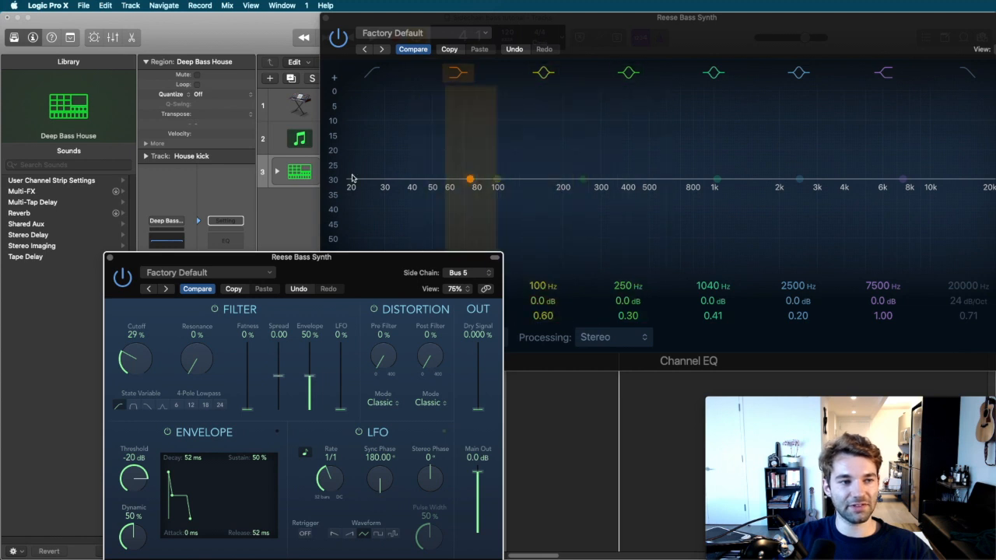
{"action": "mouse_move", "coordinate": [359, 191]}
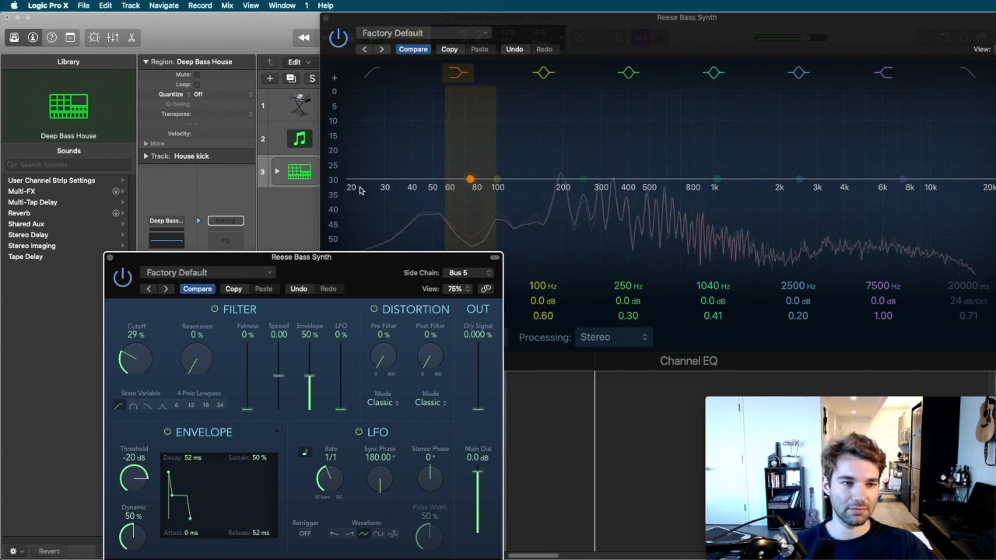
Step: Shape the envelope to 296 ms decay and 38% sustain, resonance to 22%, envelope amount to 27%
{"action": "left_click_drag", "start_coordinate": [134, 358], "coordinate": [136, 350]}
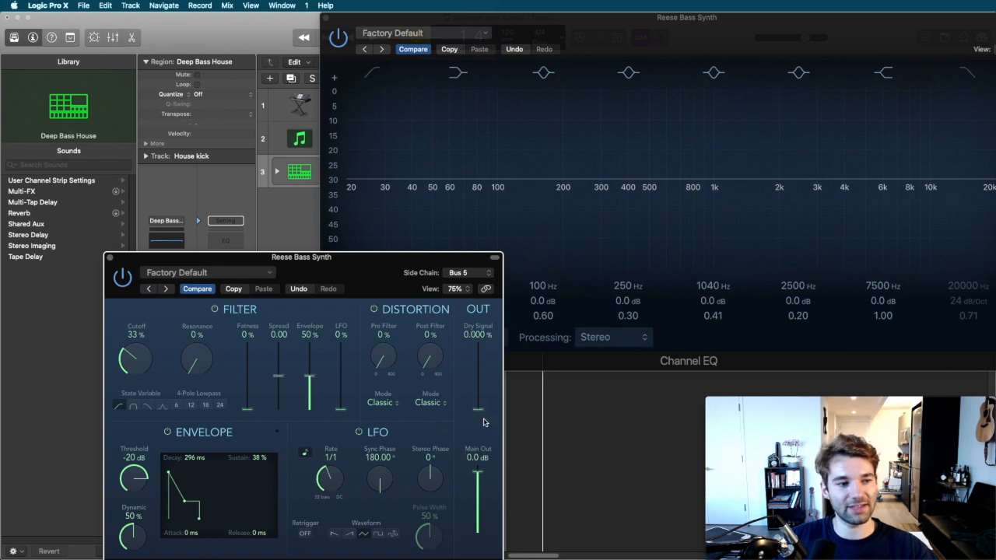
{"action": "left_click_drag", "start_coordinate": [196, 357], "coordinate": [196, 346]}
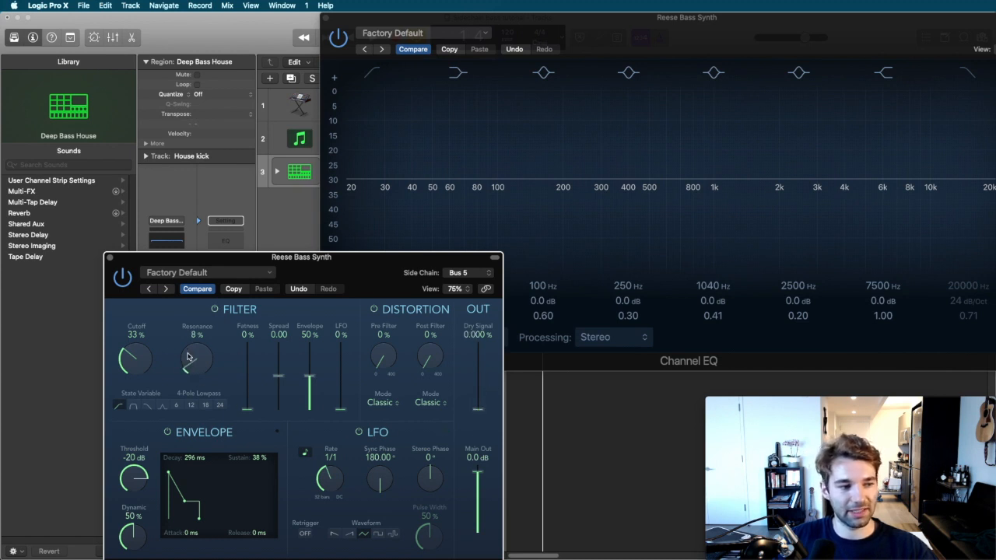
{"action": "left_click_drag", "start_coordinate": [196, 360], "coordinate": [196, 350]}
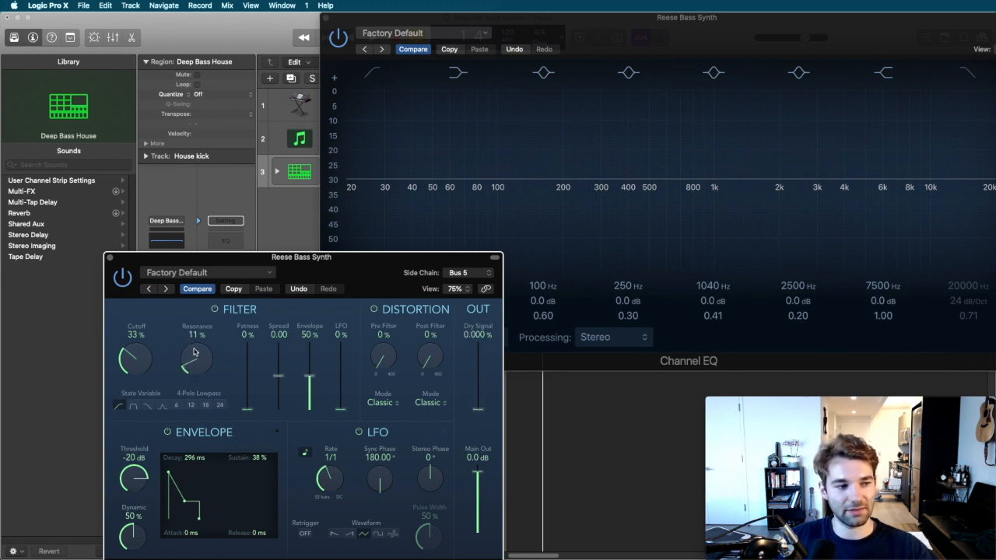
{"action": "left_click_drag", "start_coordinate": [194, 356], "coordinate": [198, 342]}
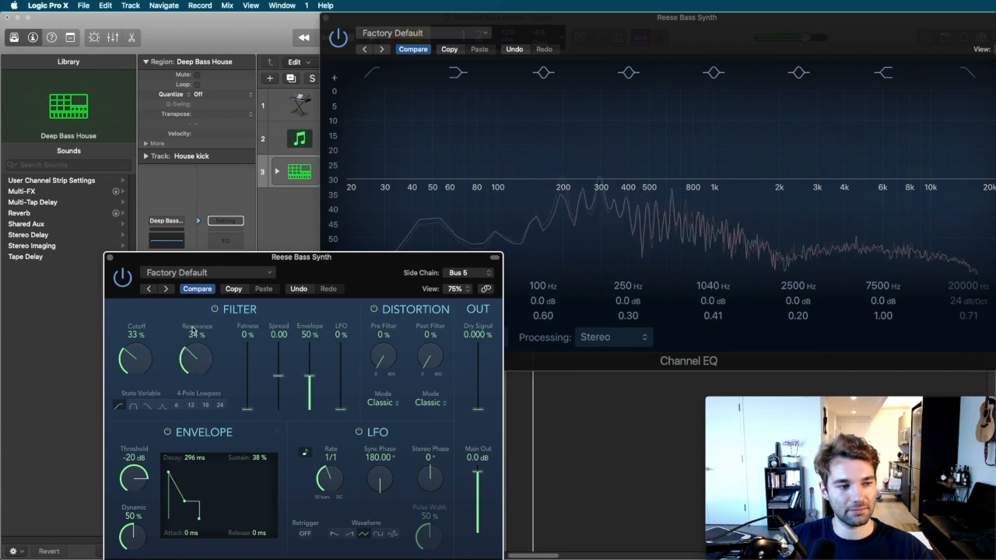
{"action": "left_click_drag", "start_coordinate": [197, 358], "coordinate": [193, 350]}
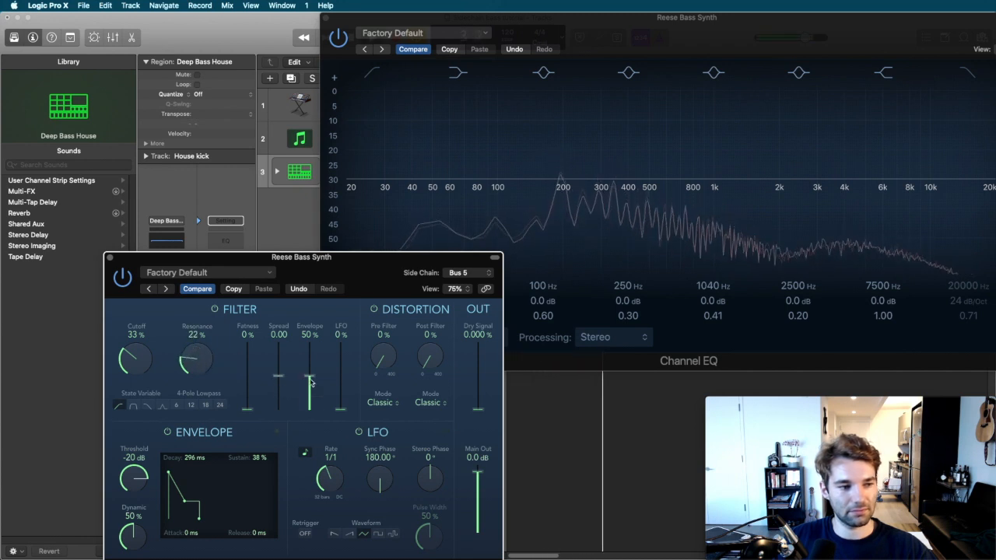
{"action": "left_click_drag", "start_coordinate": [310, 381], "coordinate": [309, 397]}
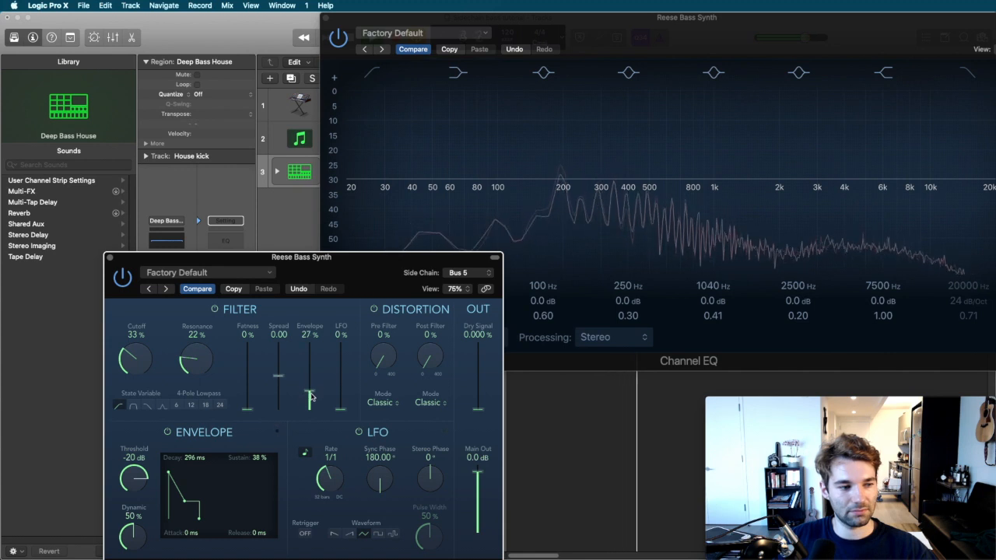